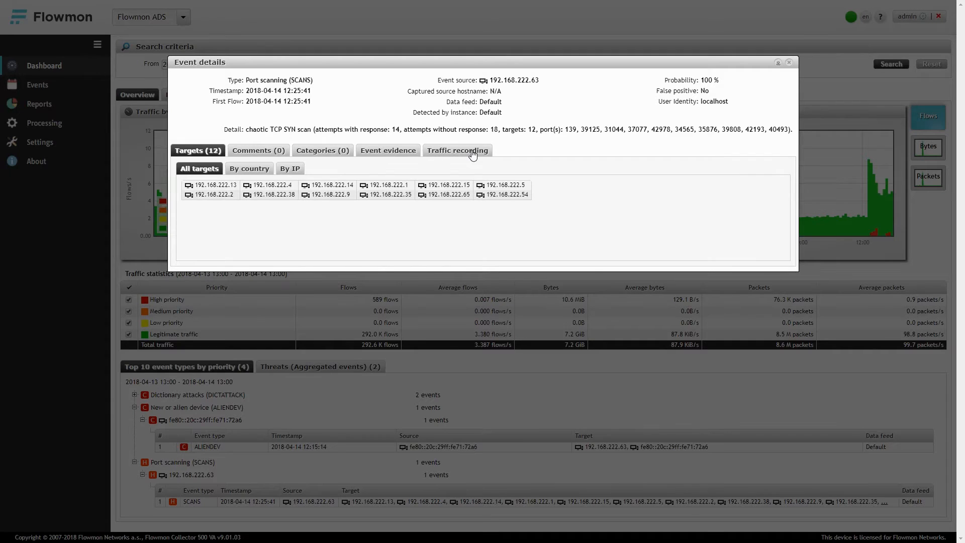
Bring up Event details for the SAMBA dictionary attack from 192.168.222.63 to 192.168.222.2.
click(457, 150)
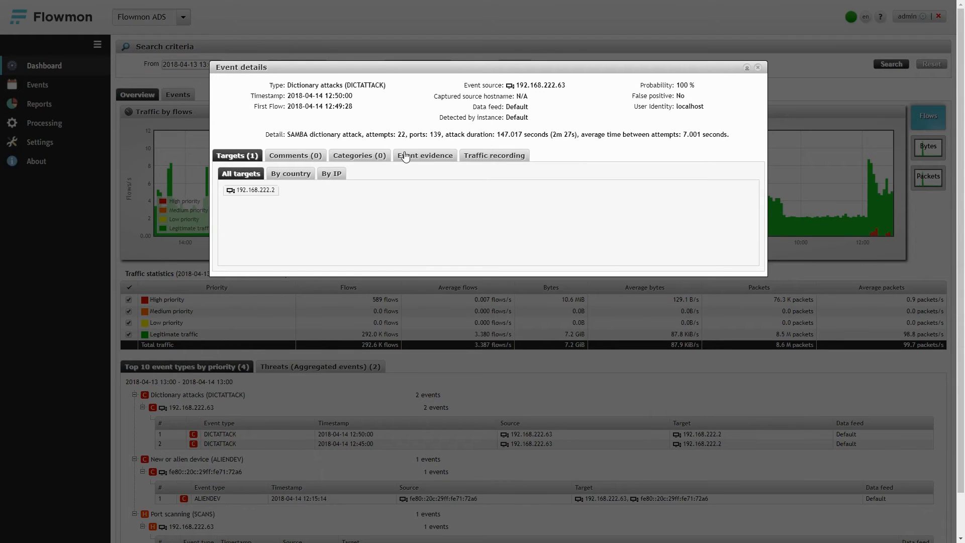
Show the Event evidence with the flow-count chart and the port 139 flow table.
click(425, 155)
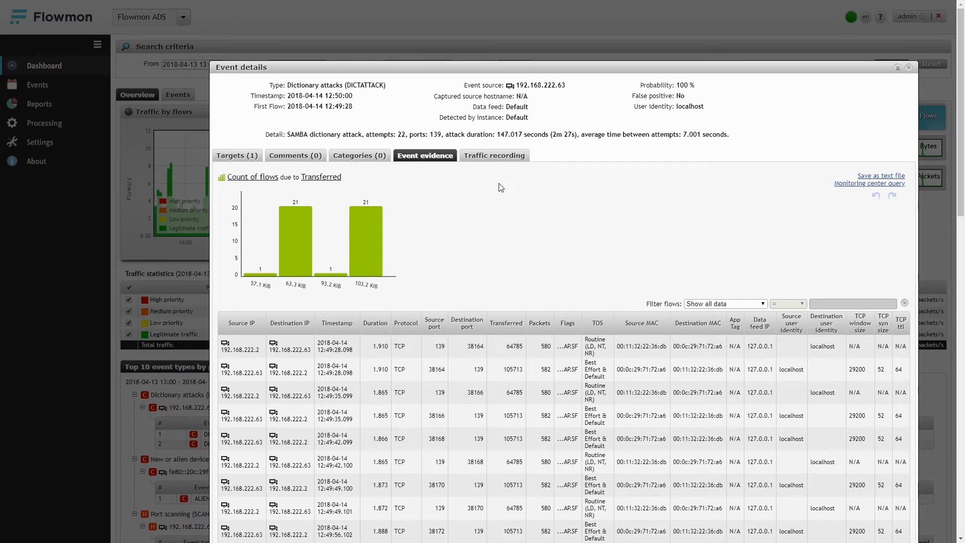
scroll(down, 3)
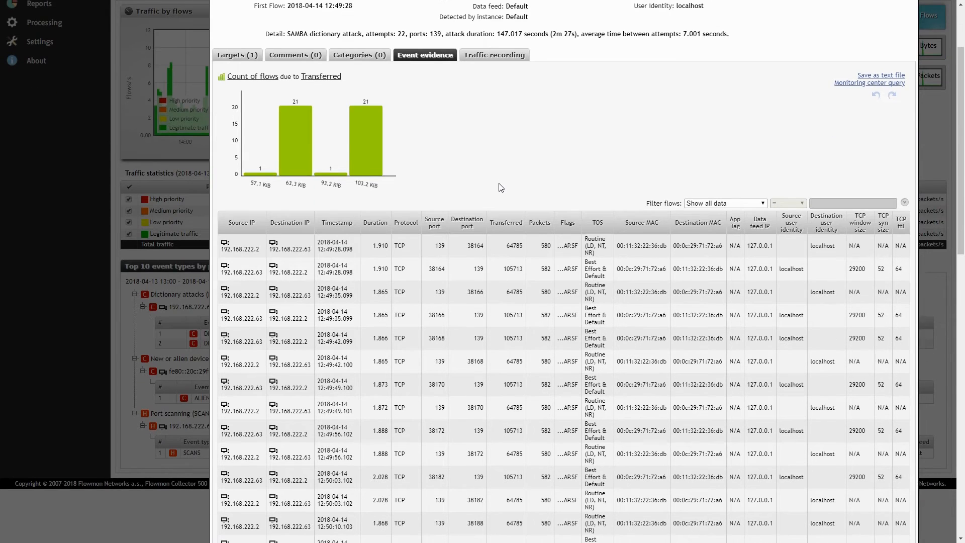